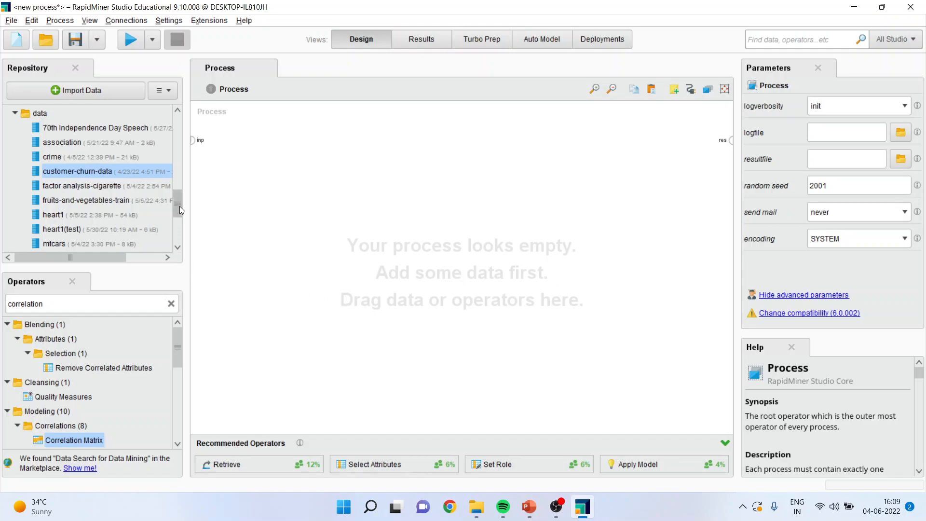
Add customer-churn-data from the Repository to the canvas as a Retrieve operator.
scroll(down, 3)
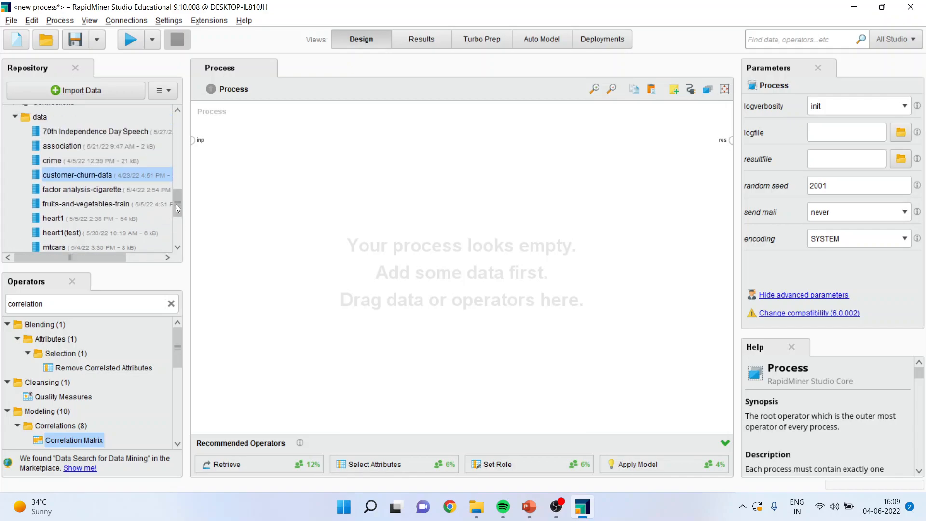
scroll(down, 3)
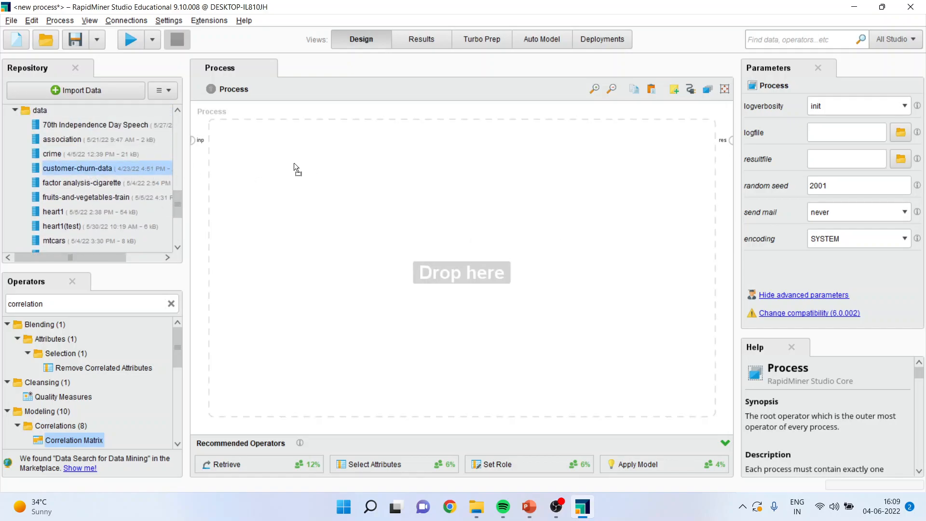
drag(77, 168, 284, 178)
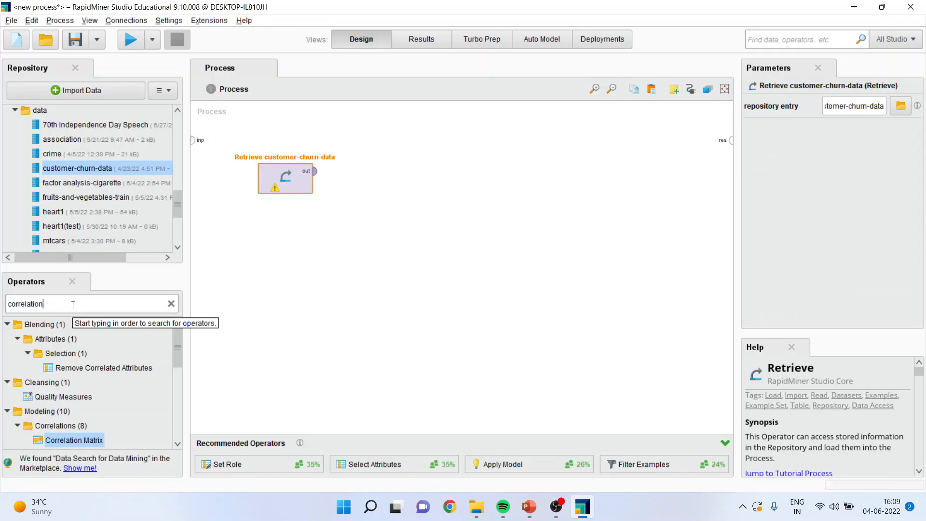
Add a Correlation Matrix operator fed by the Retrieve output, with its exa output wired to results.
scroll(down, 3)
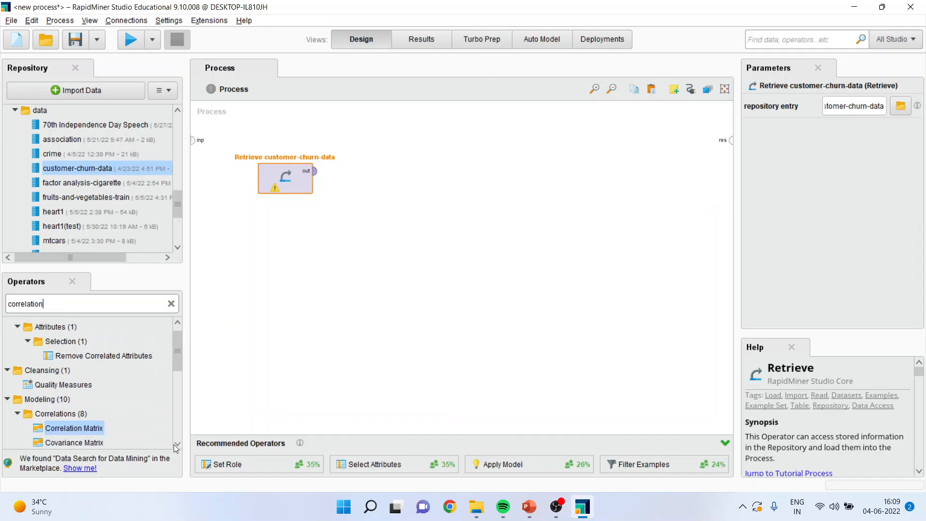
scroll(down, 3)
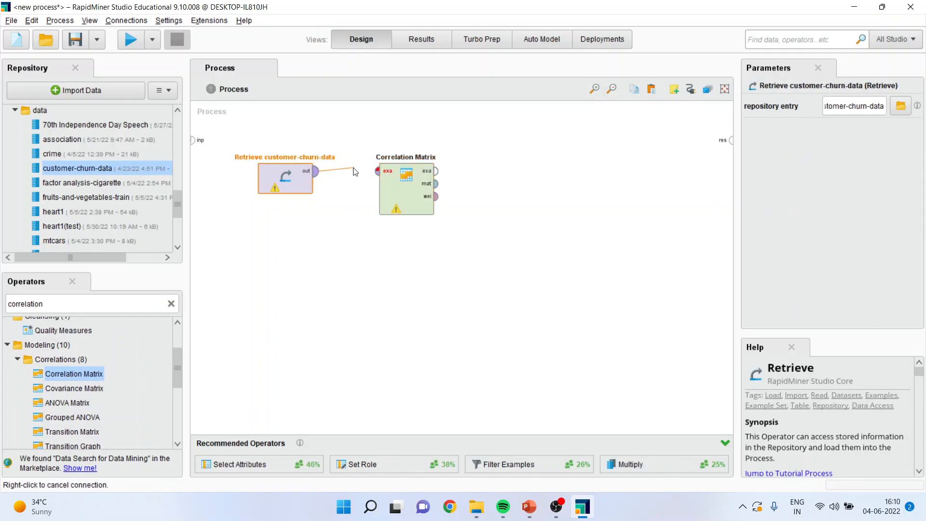
click(378, 171)
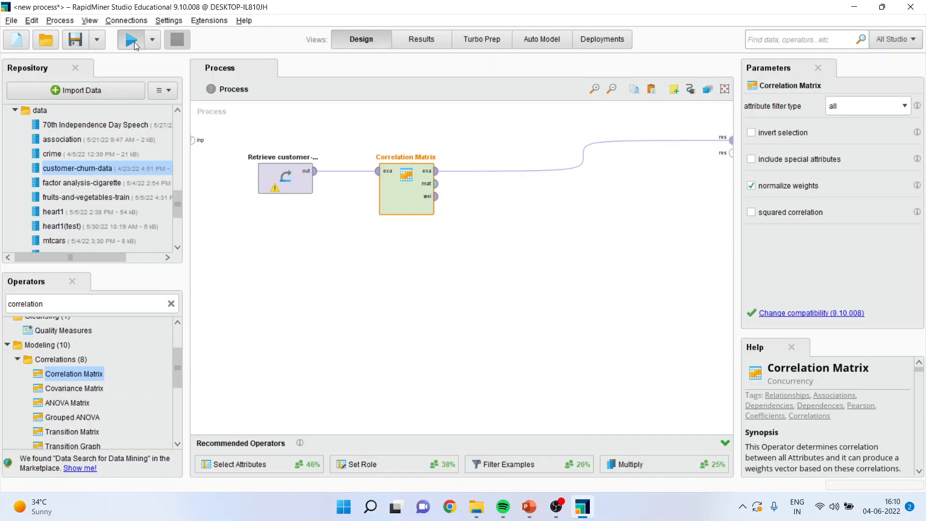
Run the process so Retrieve and Correlation Matrix complete successfully.
click(130, 39)
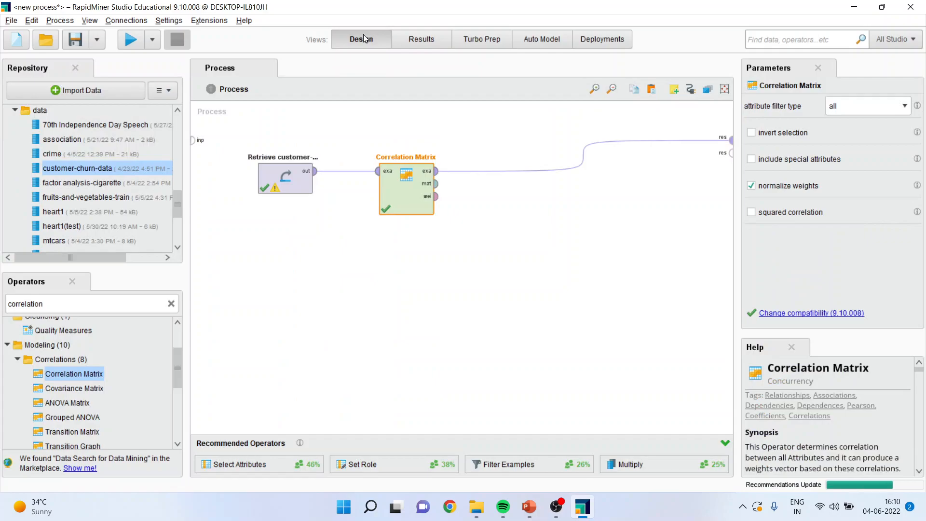
mouse_move(436, 191)
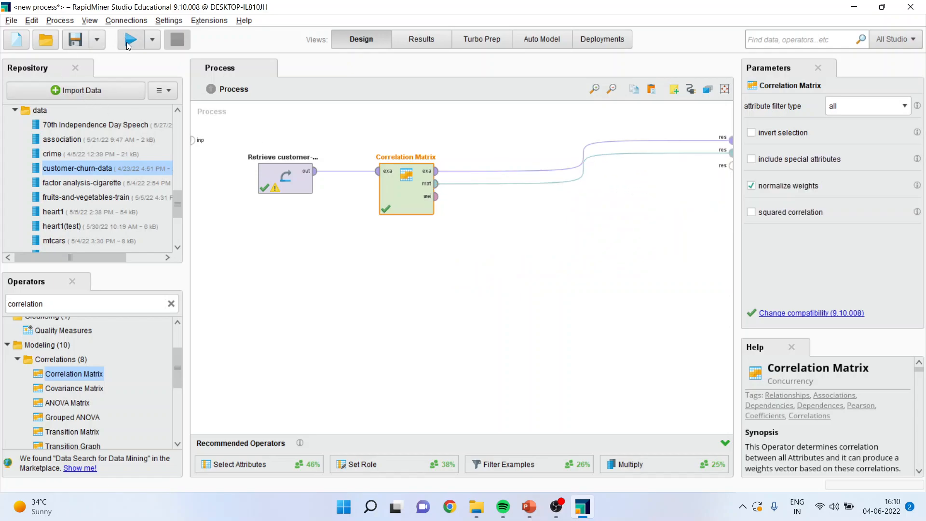
Run to view the correlation table of Gender, Age, Payment, Churn and LastTransaction, then return to Design.
click(129, 39)
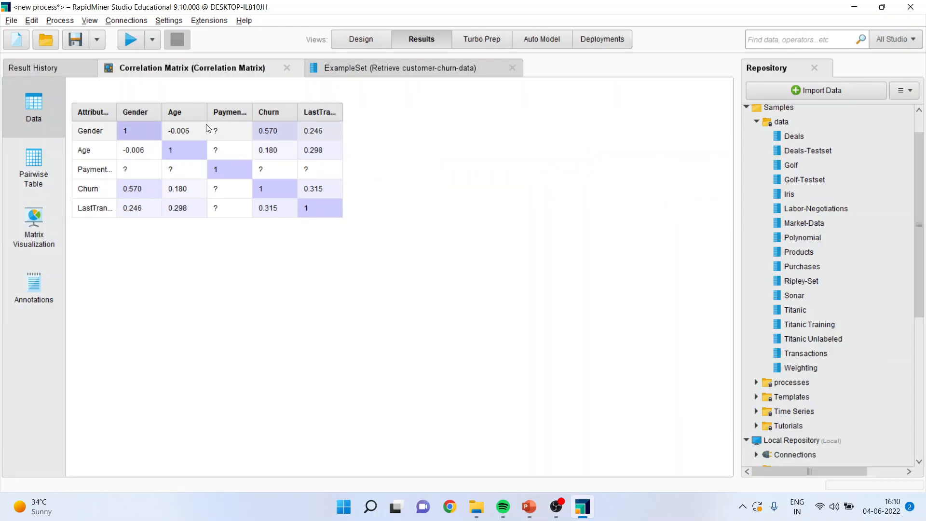
mouse_move(198, 264)
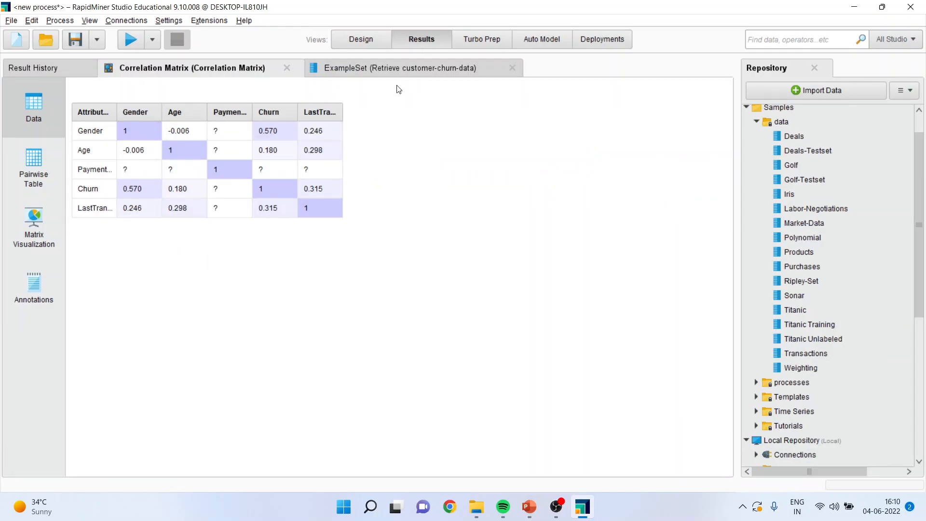
click(361, 39)
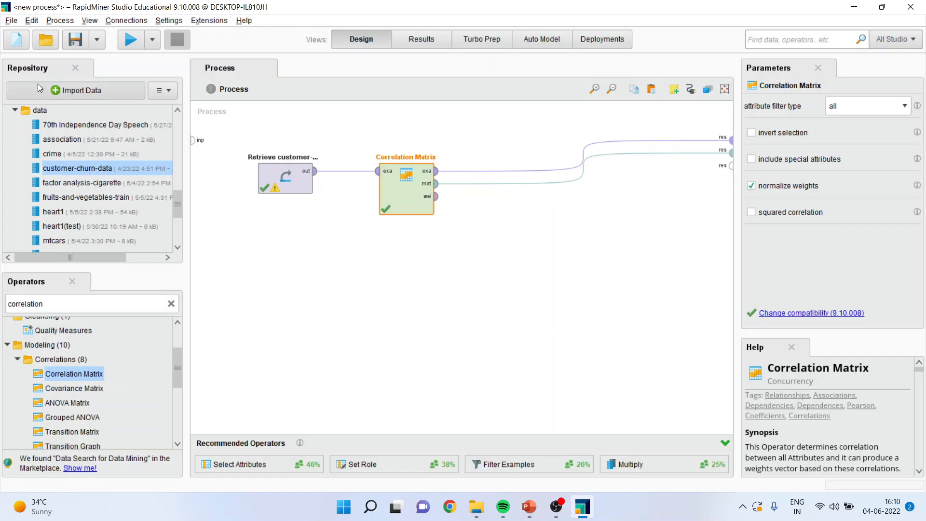
Browse Local Repository > processes as a save location, cancel saving and start an empty new process.
click(10, 21)
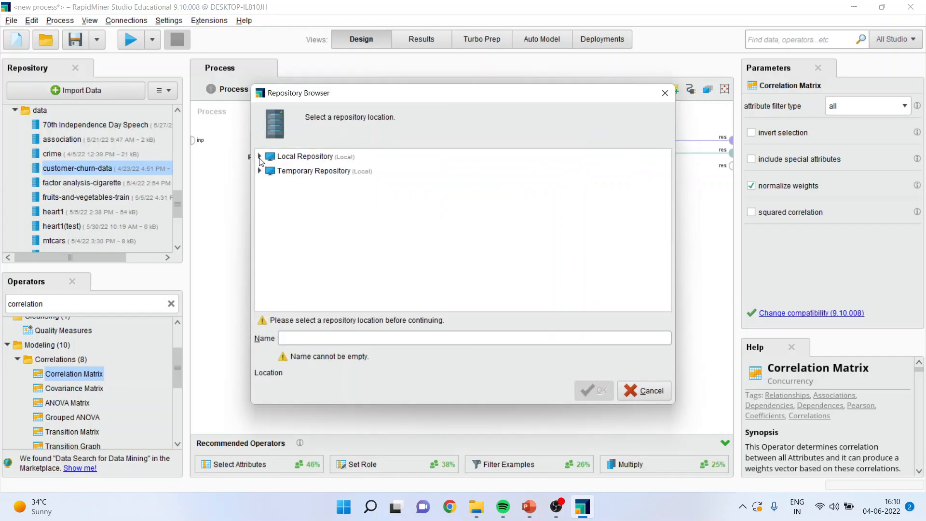
click(259, 157)
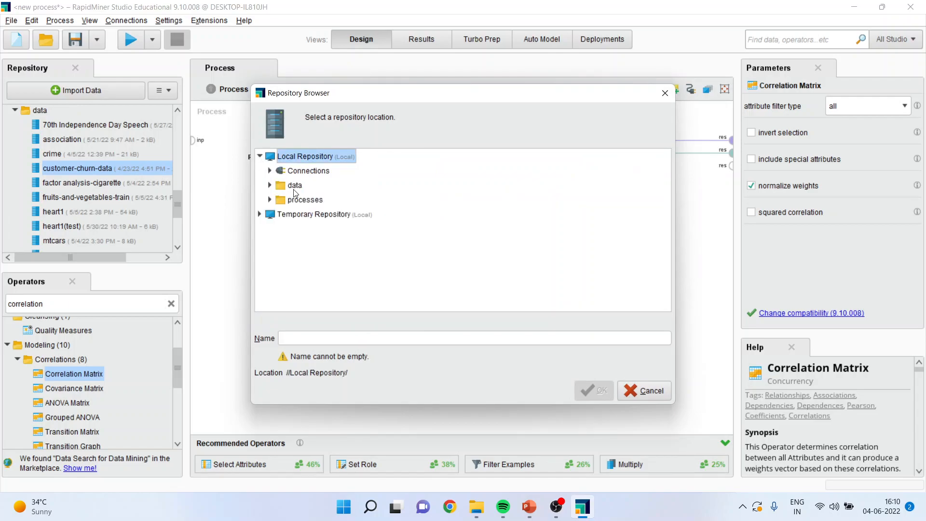
mouse_move(315, 193)
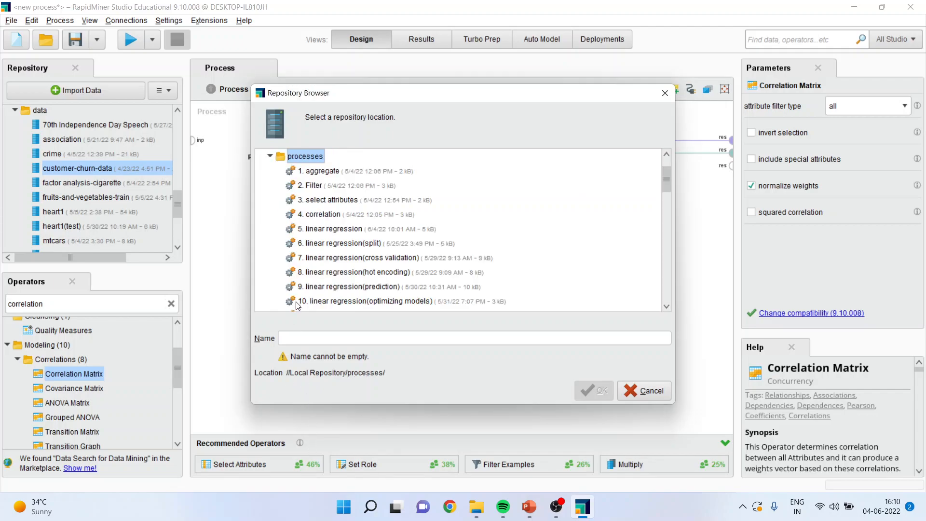
click(473, 338)
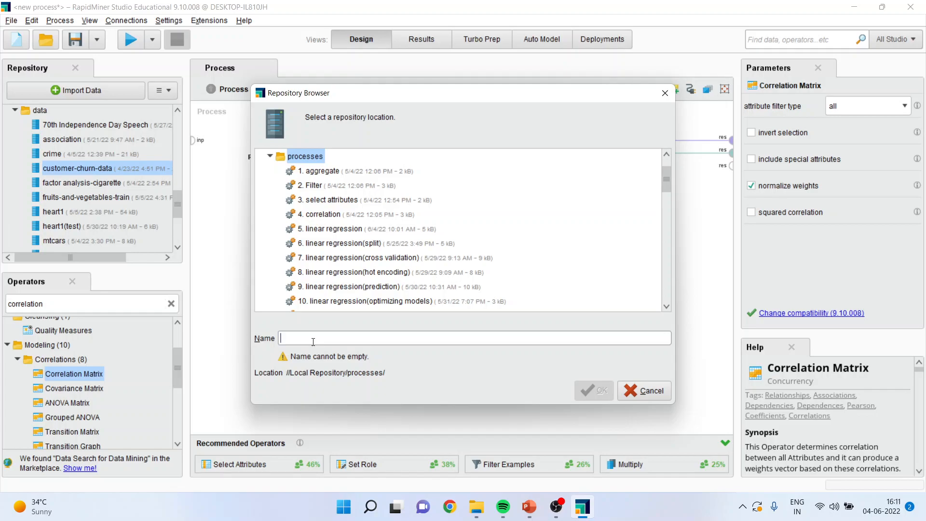
mouse_move(374, 343)
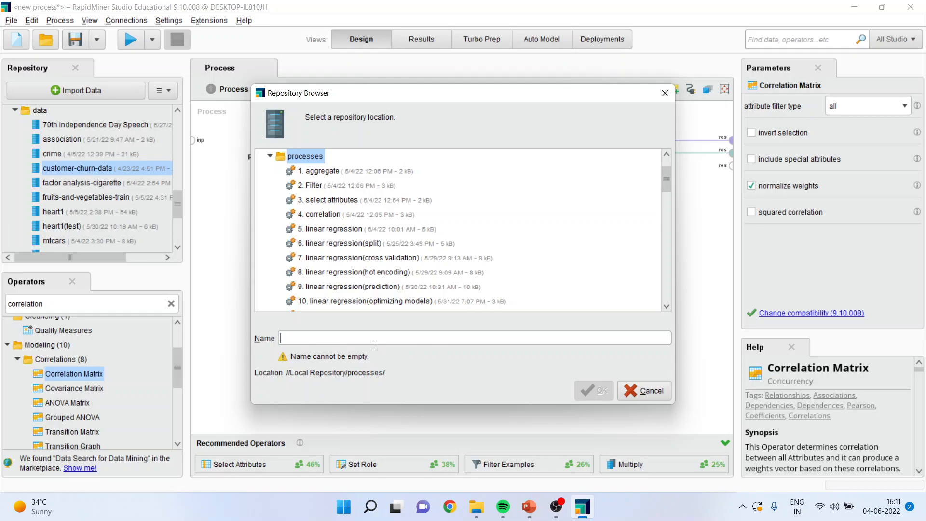
mouse_move(598, 361)
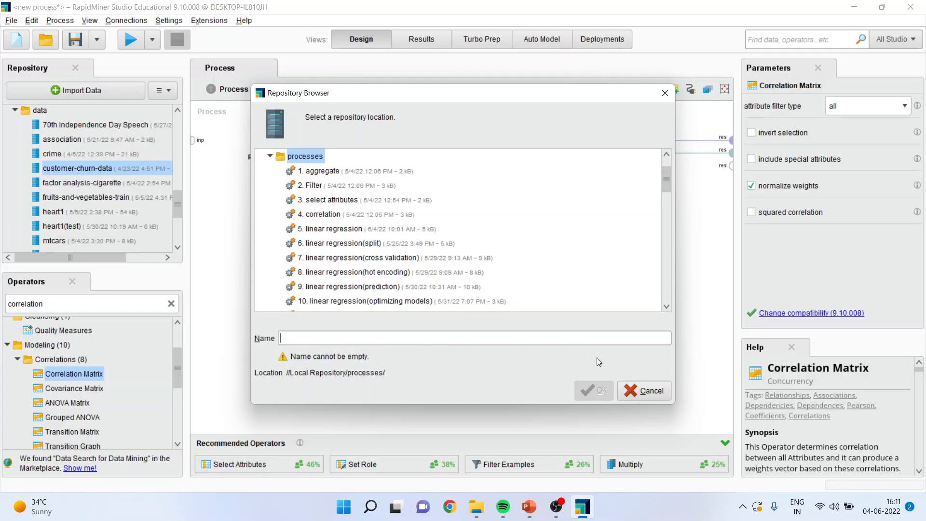
click(643, 391)
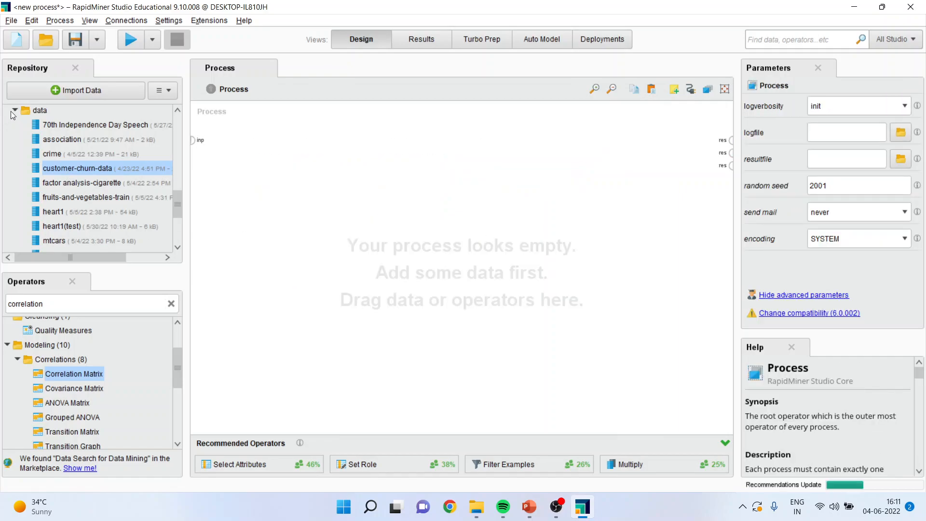
Open the stored 4. correlation process from processes, discarding unsaved changes.
click(15, 110)
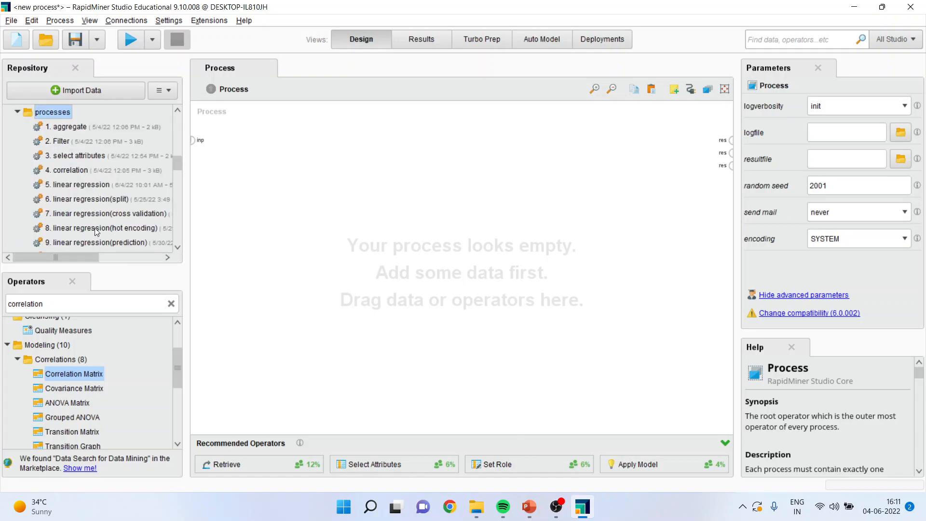
double_click(72, 170)
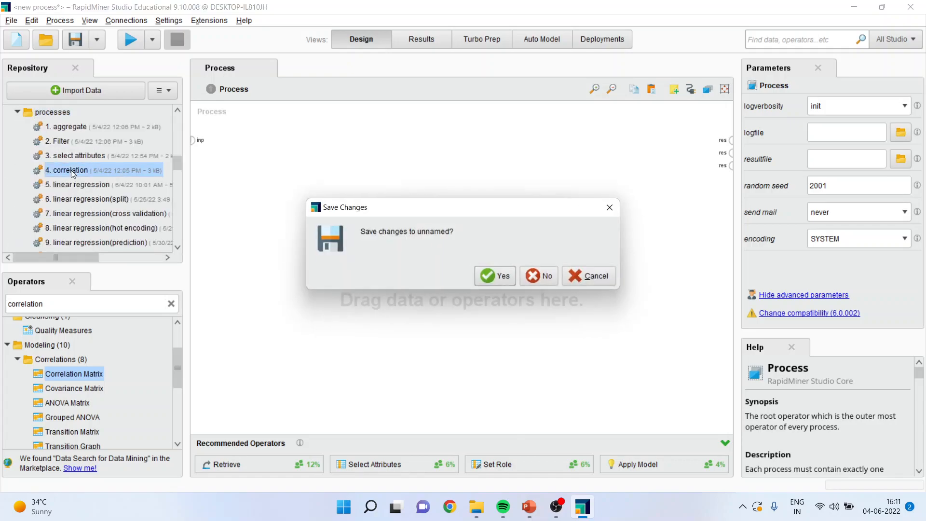
click(537, 275)
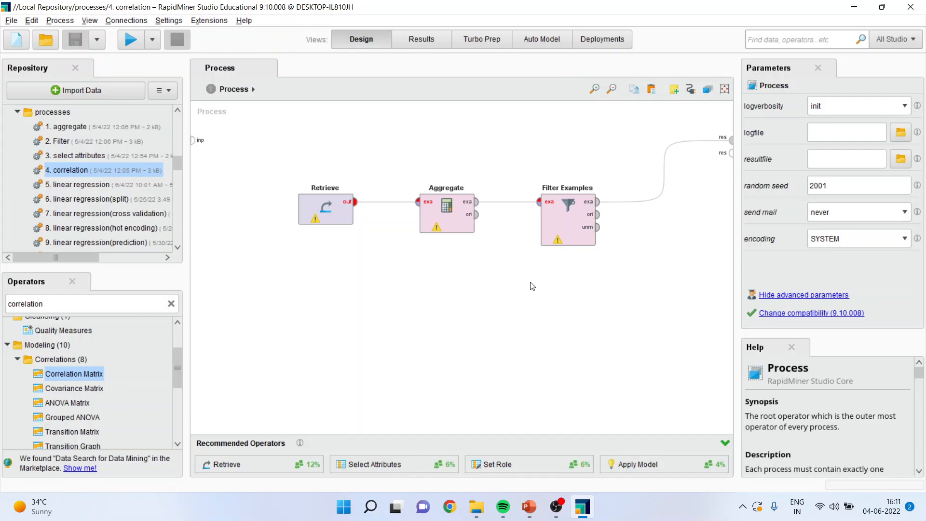
mouse_move(553, 312)
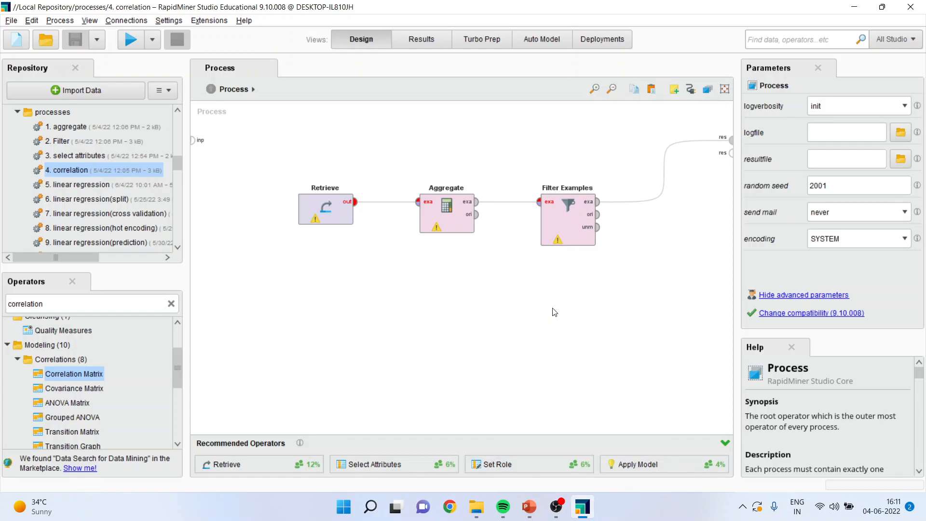
mouse_move(228, 207)
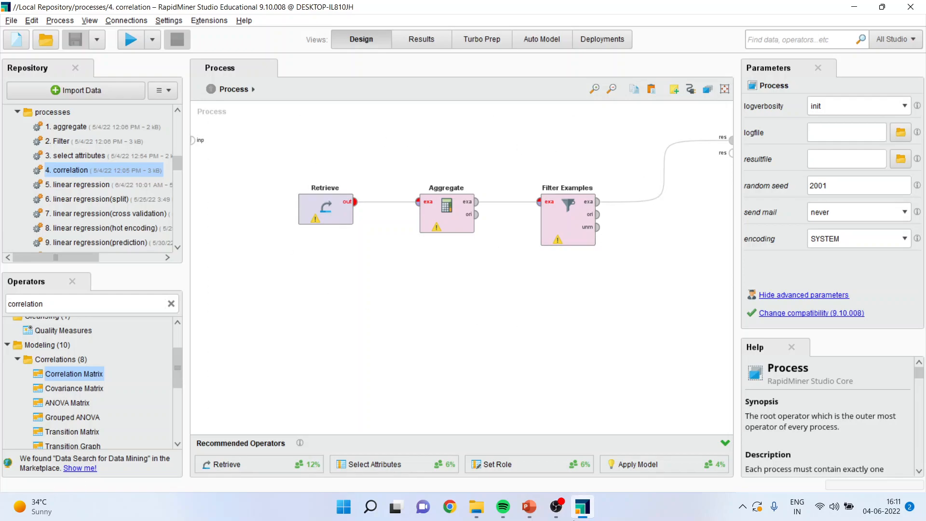
Switch to PowerPoint and show the closing Thank You slide.
click(527, 506)
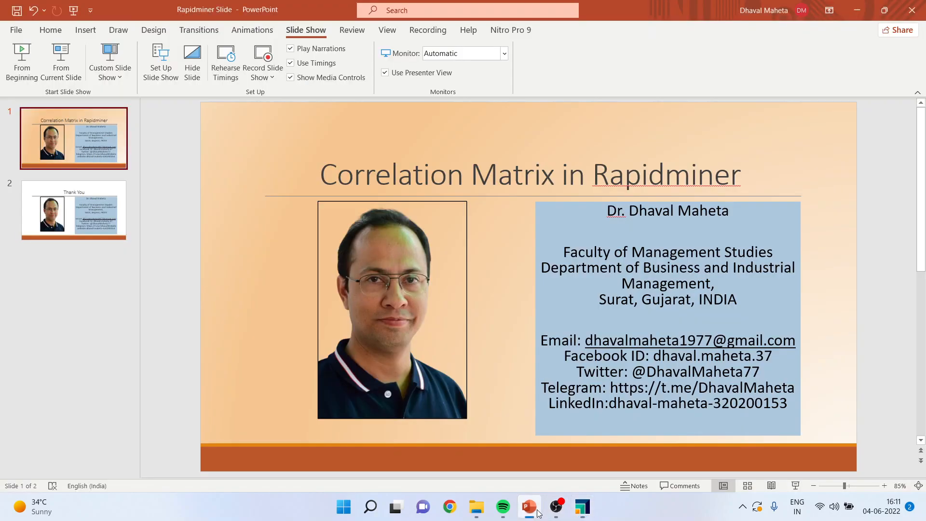
click(74, 210)
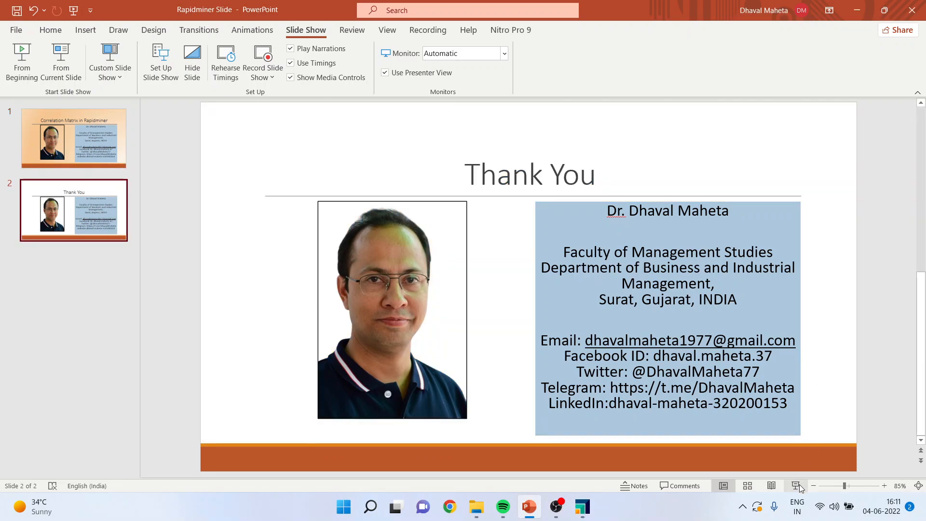